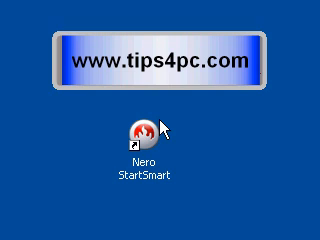
pyautogui.moveTo(195, 190)
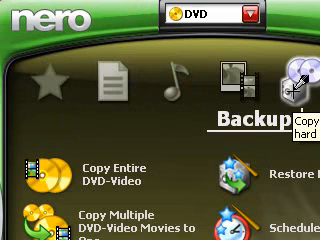
# Step: Launch the Copy Entire DVD-Video task in Nero Express to view its copy options
pyautogui.click(230, 16)
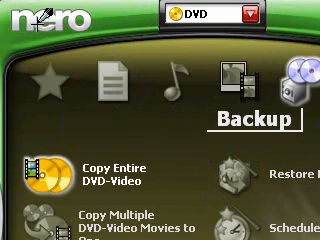
pyautogui.scroll(-3)
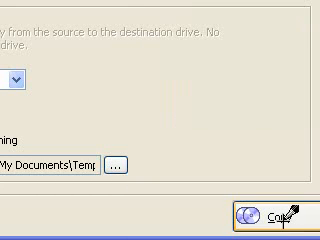
# Step: Start copying the DVD to an image file in the My Documents temp folder
pyautogui.click(283, 211)
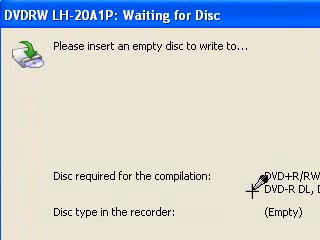
pyautogui.moveTo(262, 188)
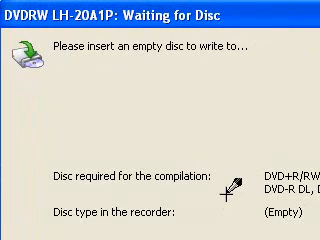